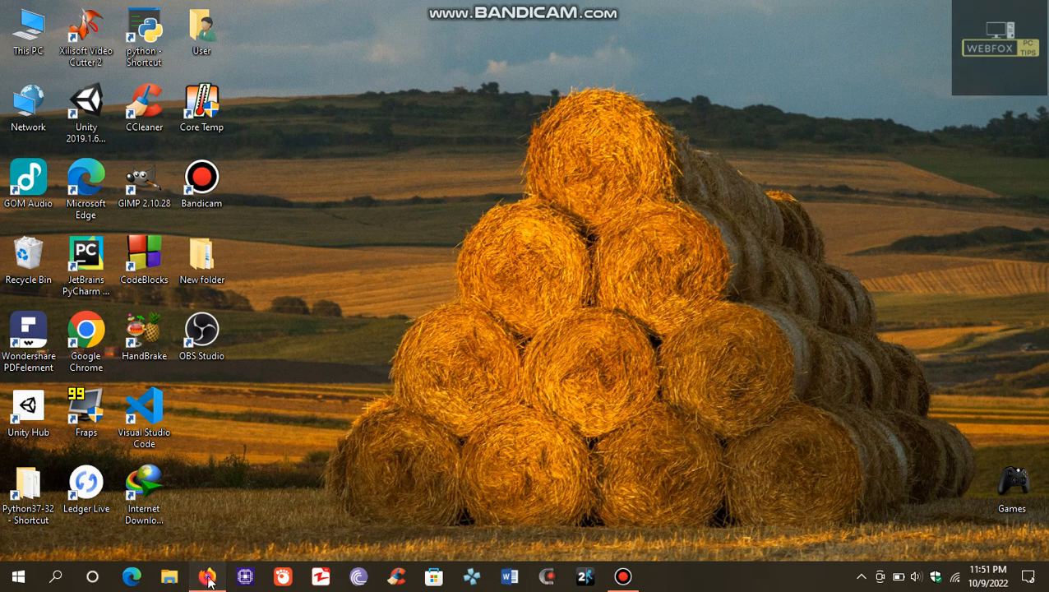
In New folder, extract testdisk-7.1.win into its own folder and select photorec_win.
{"action": "left_click", "coordinate": [206, 576]}
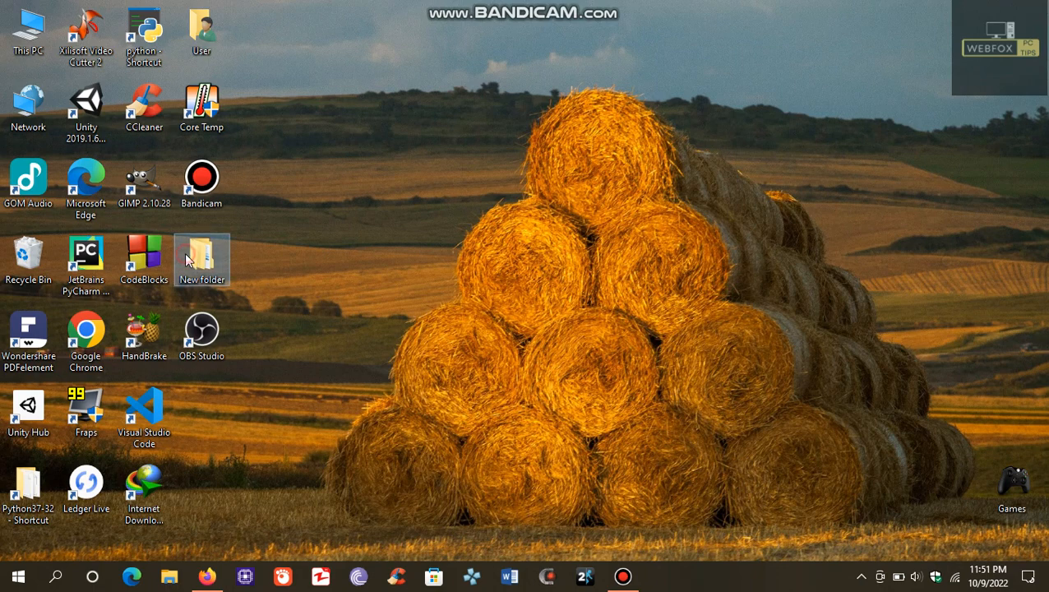
{"action": "double_click", "coordinate": [201, 259]}
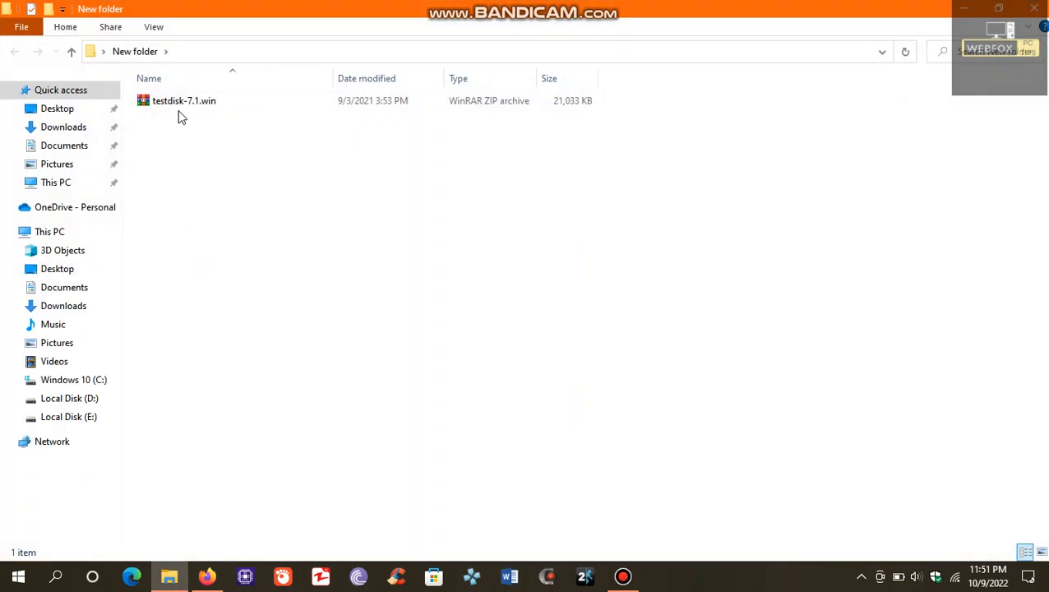
{"action": "right_click", "coordinate": [183, 100]}
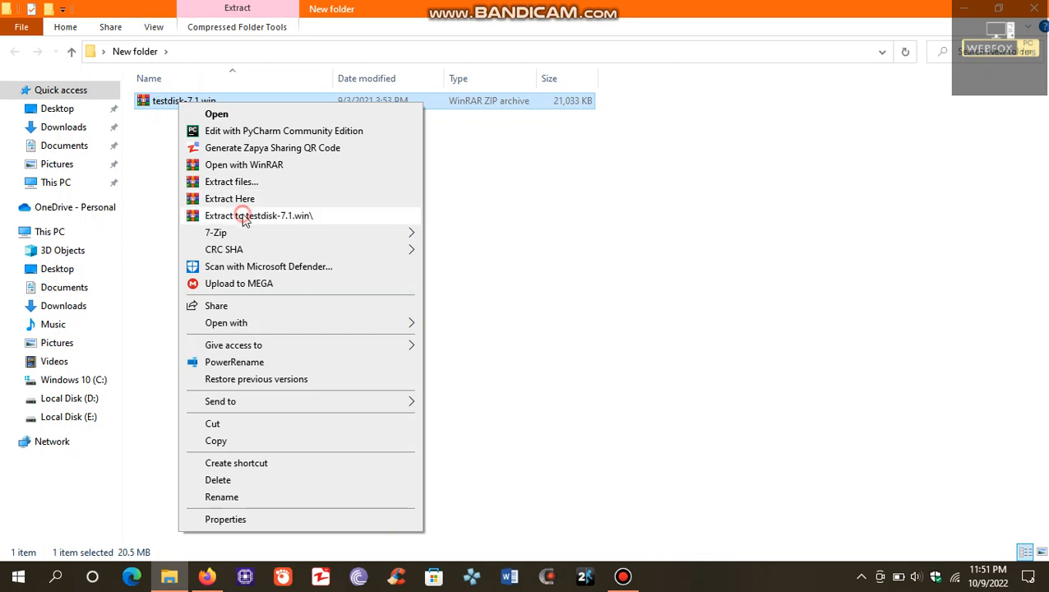
{"action": "left_click", "coordinate": [258, 215]}
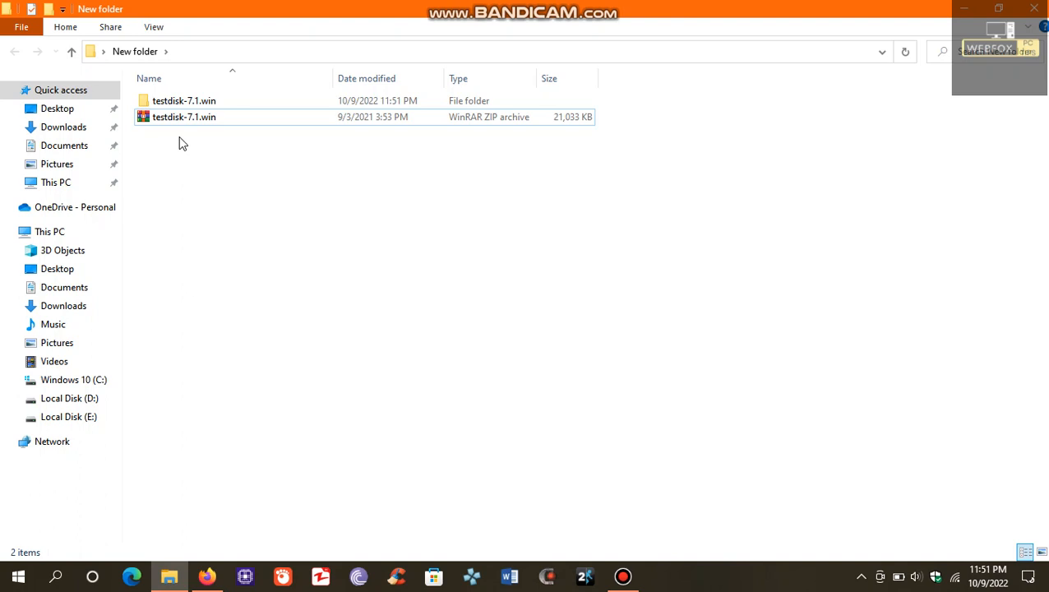
{"action": "double_click", "coordinate": [184, 100]}
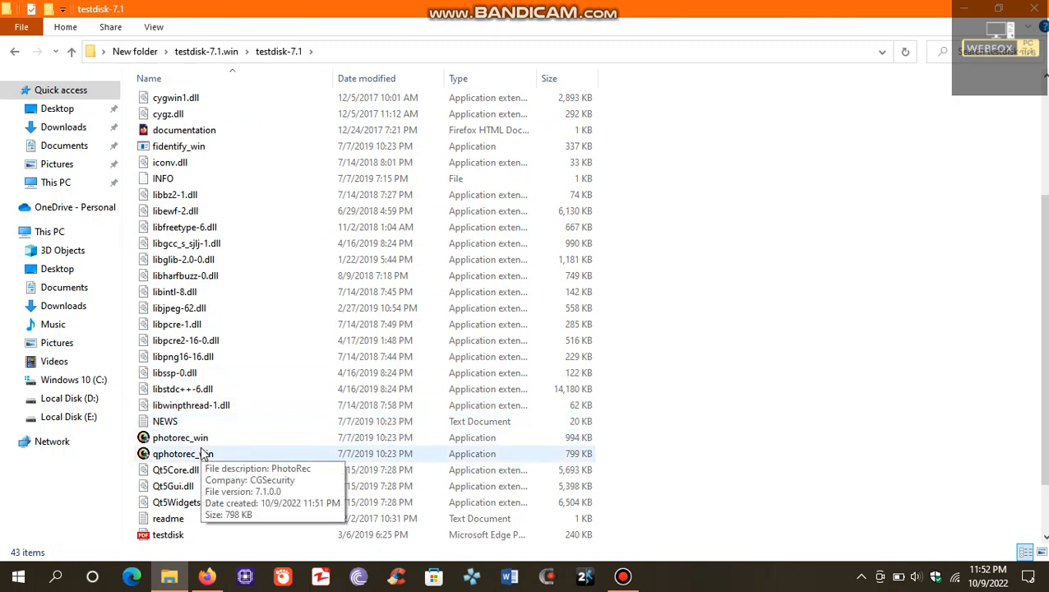
{"action": "left_click", "coordinate": [180, 438]}
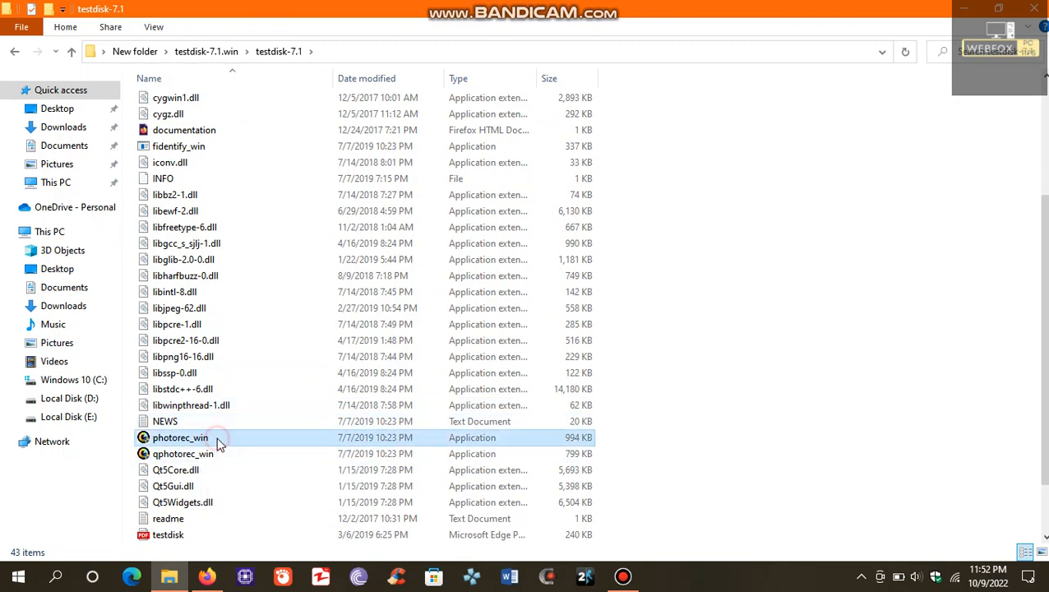
Launch photorec_win, proceed with the 1000 GB disk /dev/sda, and move toward partition 6.
{"action": "double_click", "coordinate": [180, 437]}
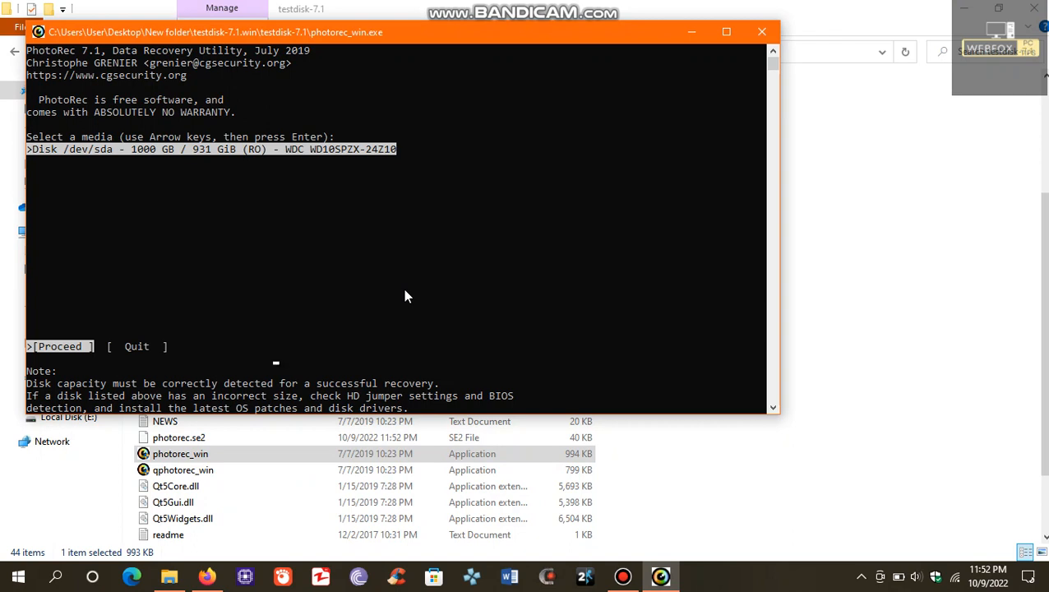
{"action": "key", "text": "enter"}
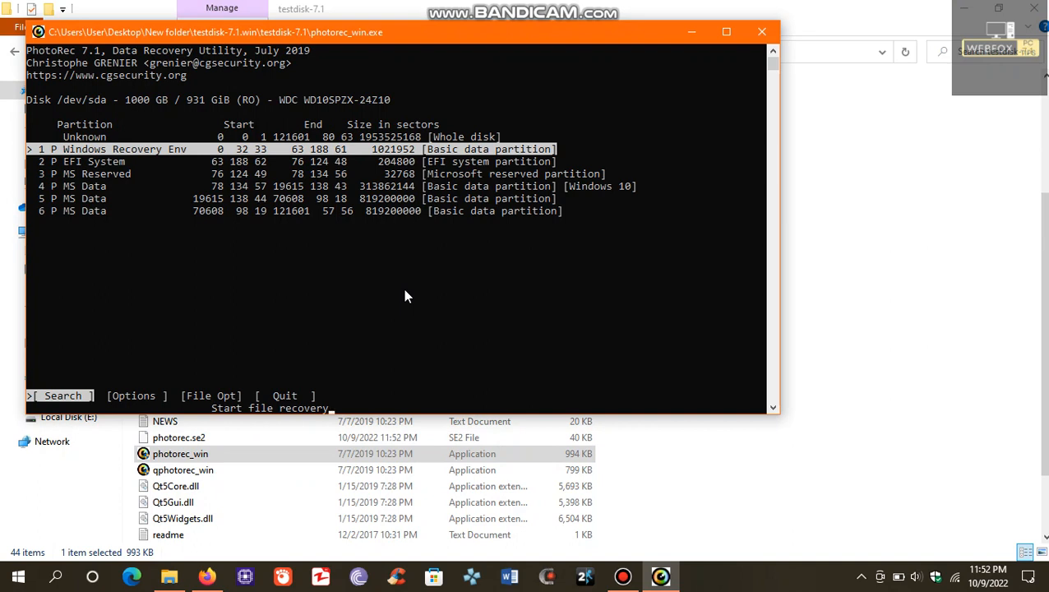
{"action": "key", "text": "down"}
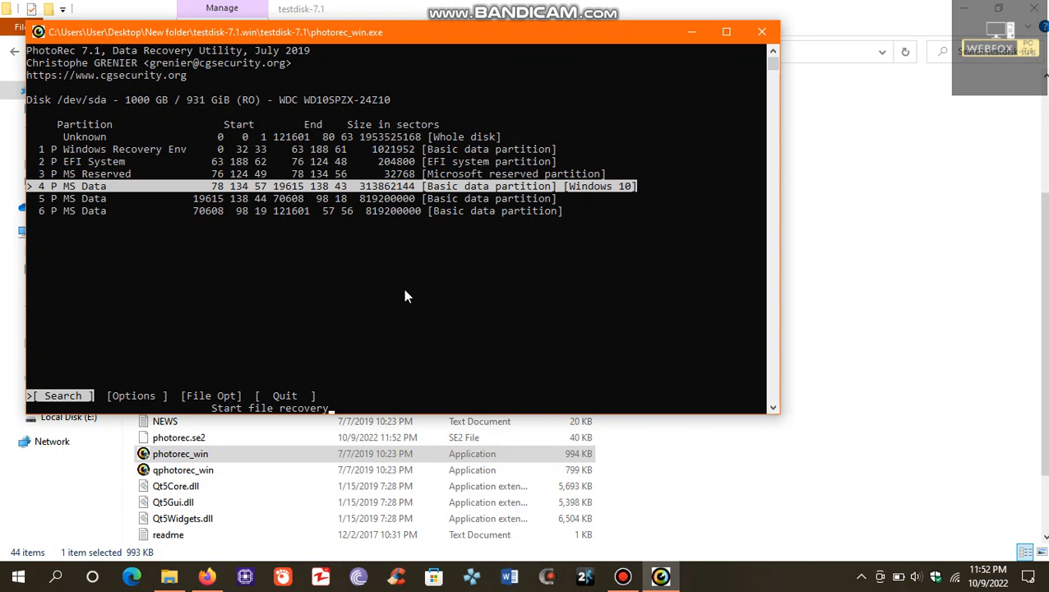
{"action": "key", "text": "down"}
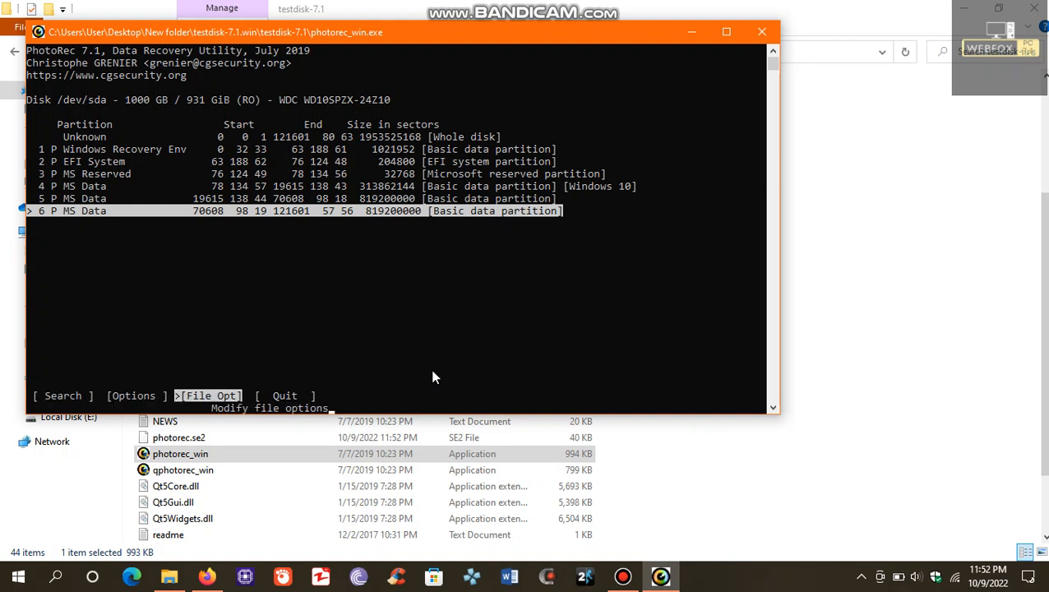
Open File Opt, review the file types, save the settings with b and confirm Ok.
{"action": "left_click", "coordinate": [208, 395]}
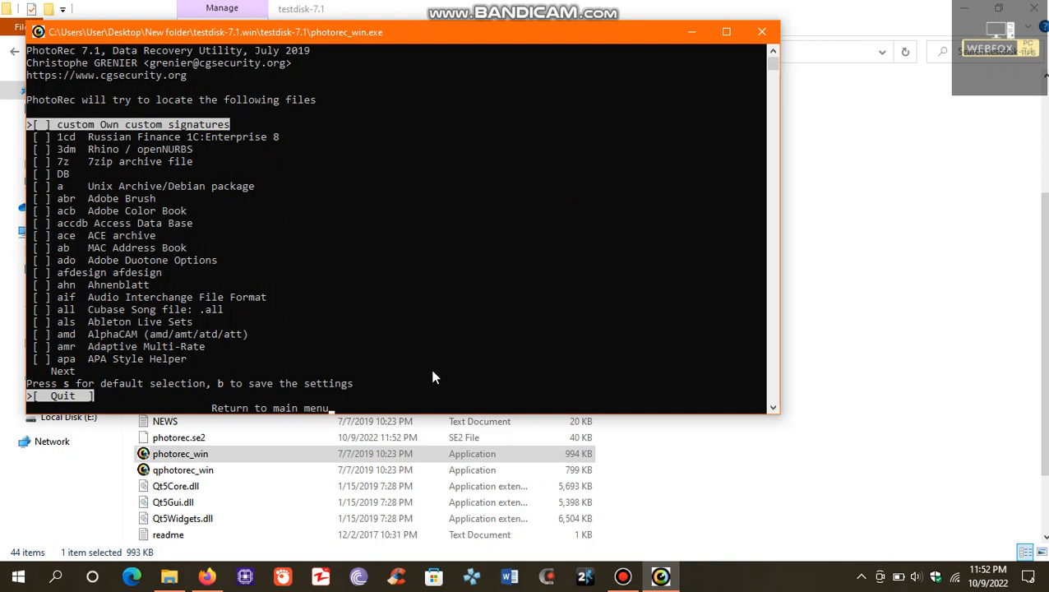
{"action": "key", "text": "Down"}
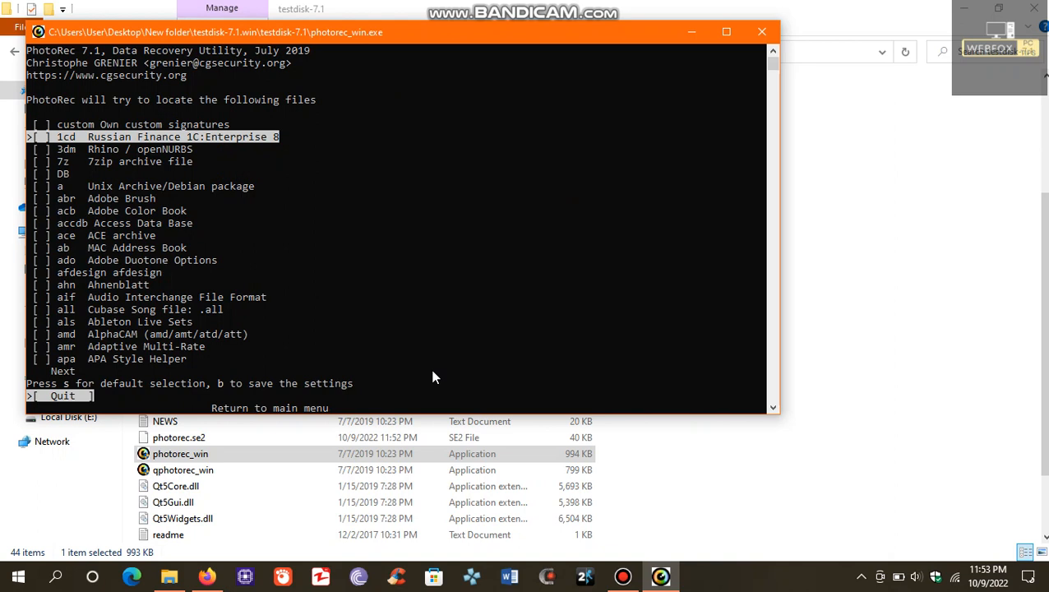
{"action": "key", "text": "Down"}
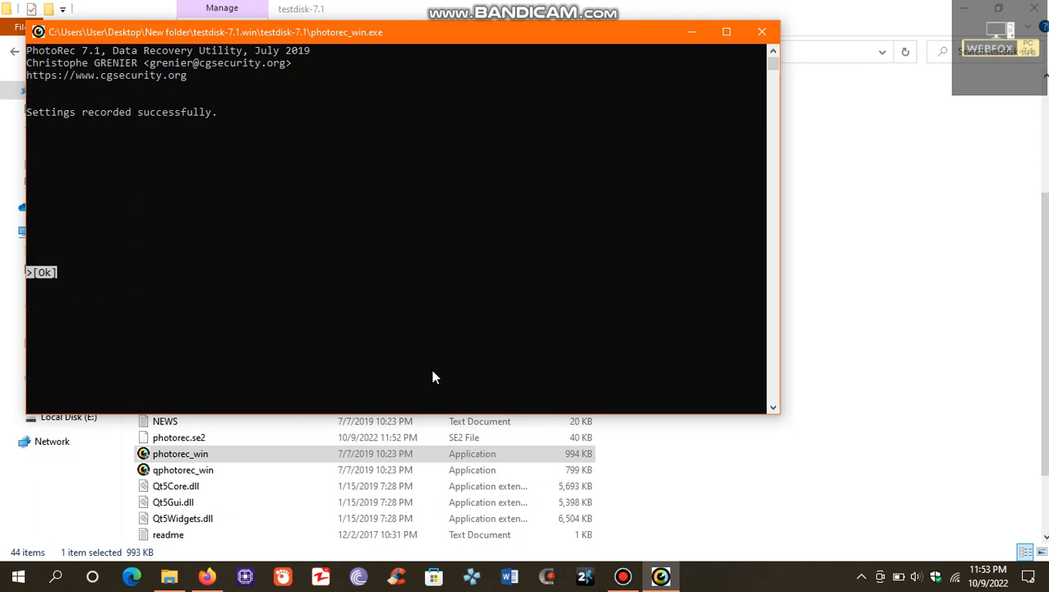
{"action": "key", "text": "enter"}
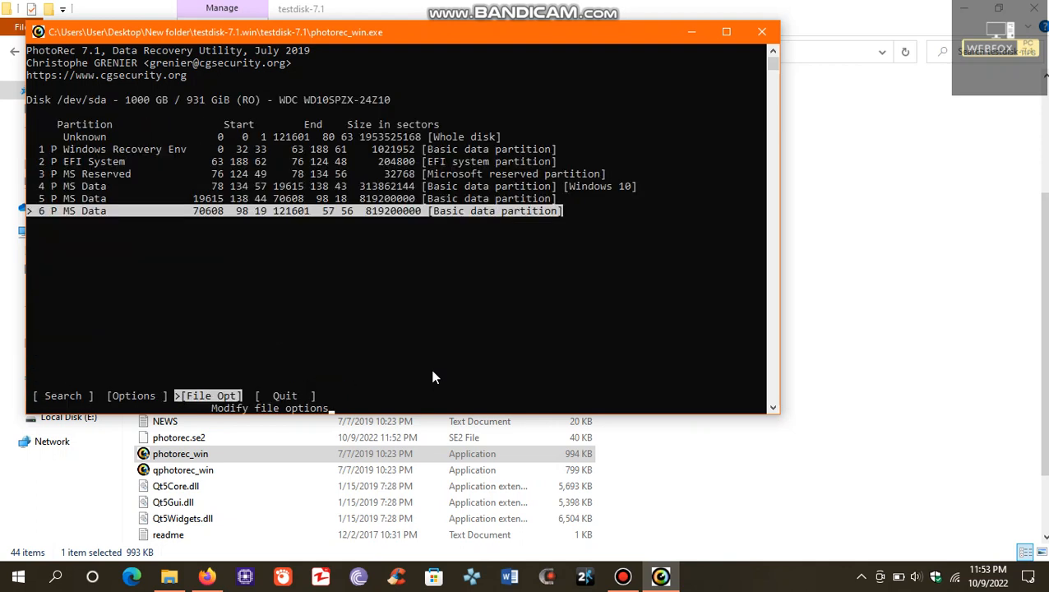
Select partition 6, the last MS Data partition, and start Search.
{"action": "key", "text": "left"}
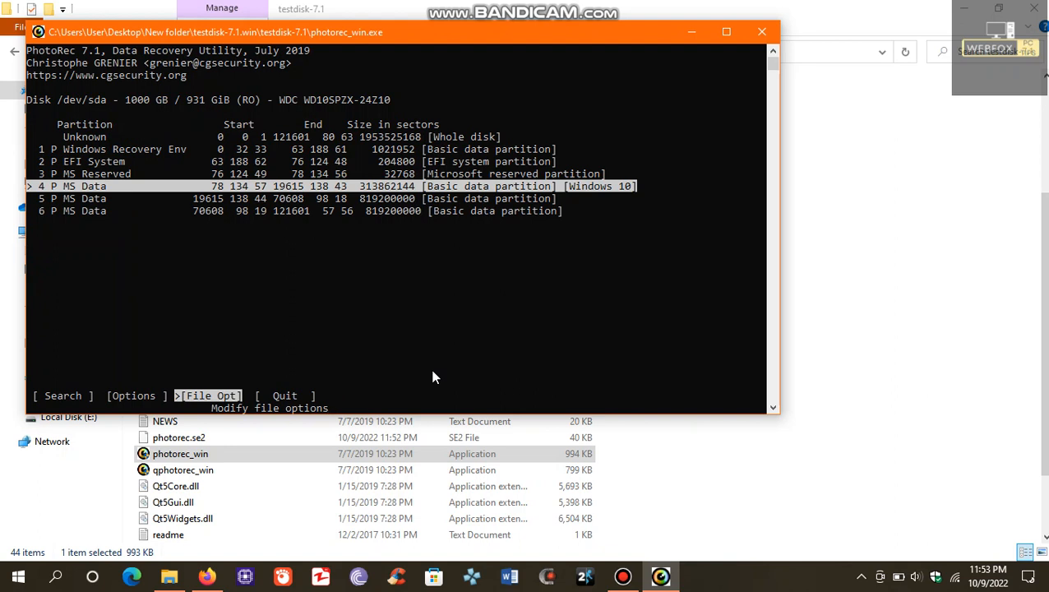
{"action": "key", "text": "Down"}
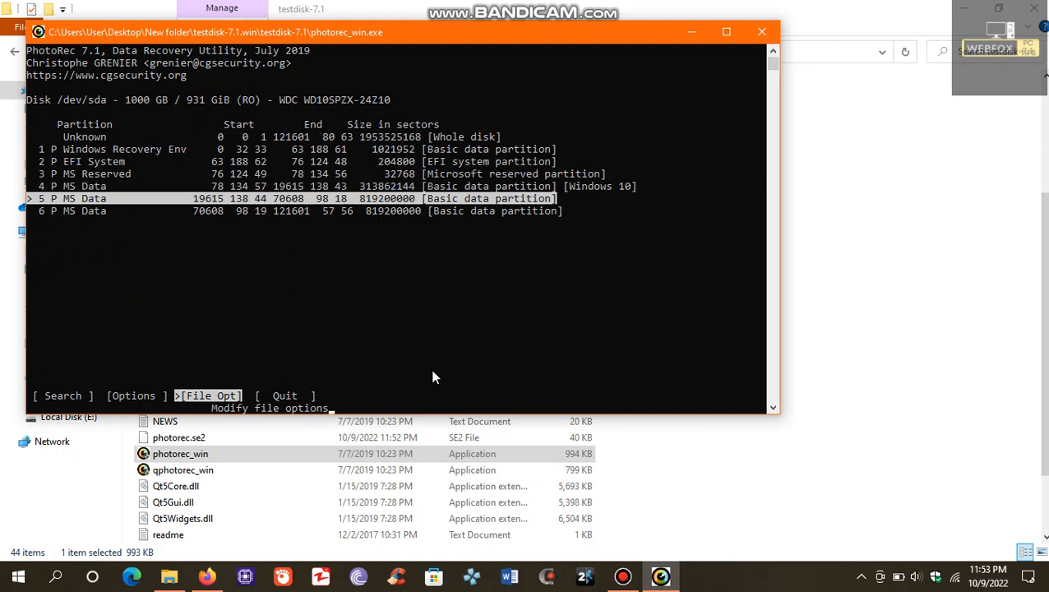
{"action": "key", "text": "up"}
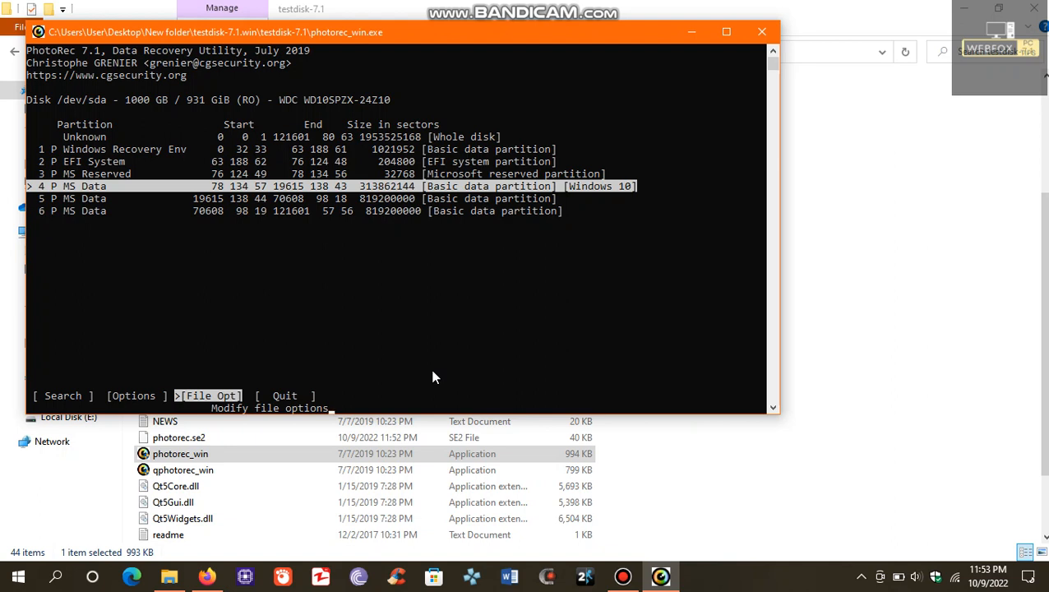
{"action": "key", "text": "Down"}
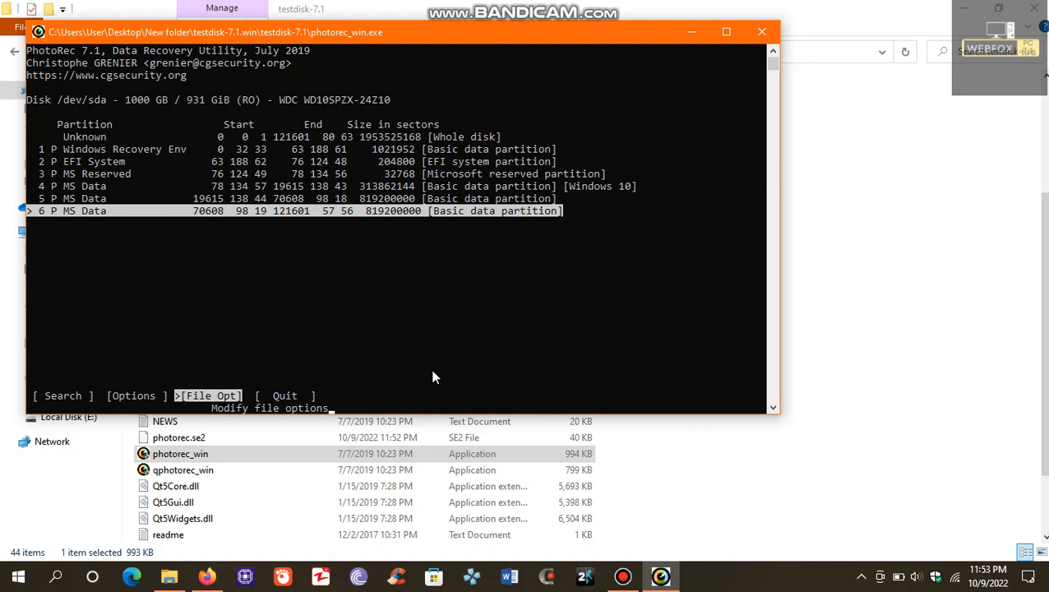
{"action": "key", "text": "Left"}
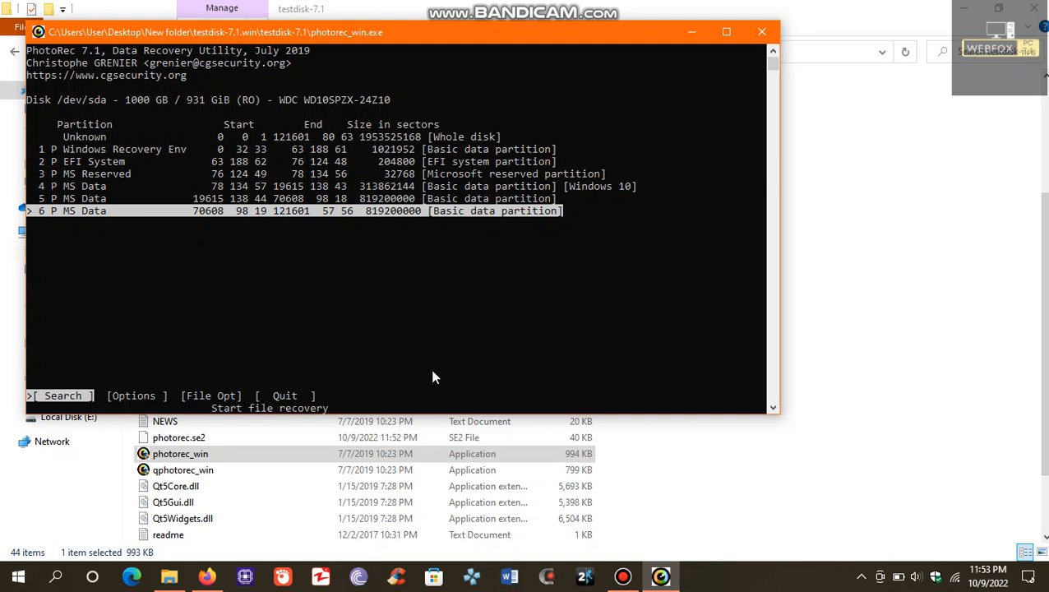
{"action": "left_click", "coordinate": [62, 395]}
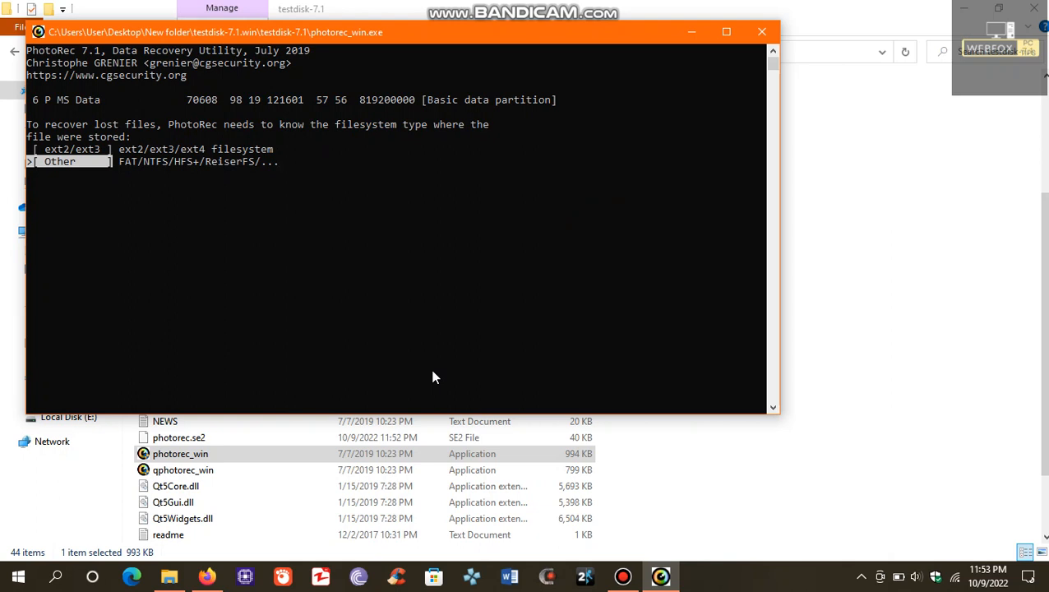
Answer Other (FAT/NTFS/HFS+) for filesystem type and choose the partition space to scan.
{"action": "key", "text": "up"}
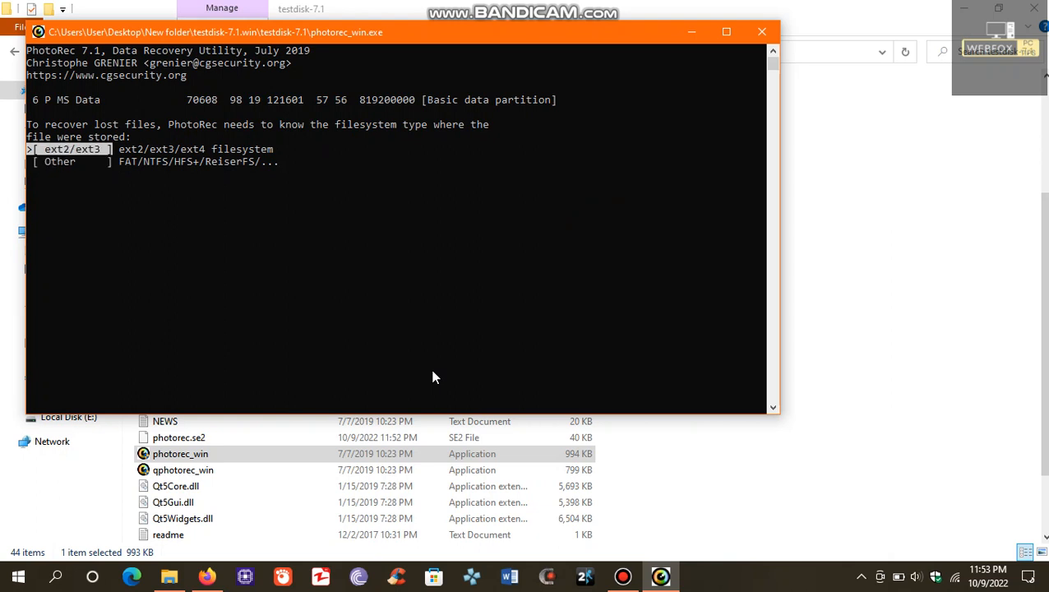
{"action": "key", "text": "Down"}
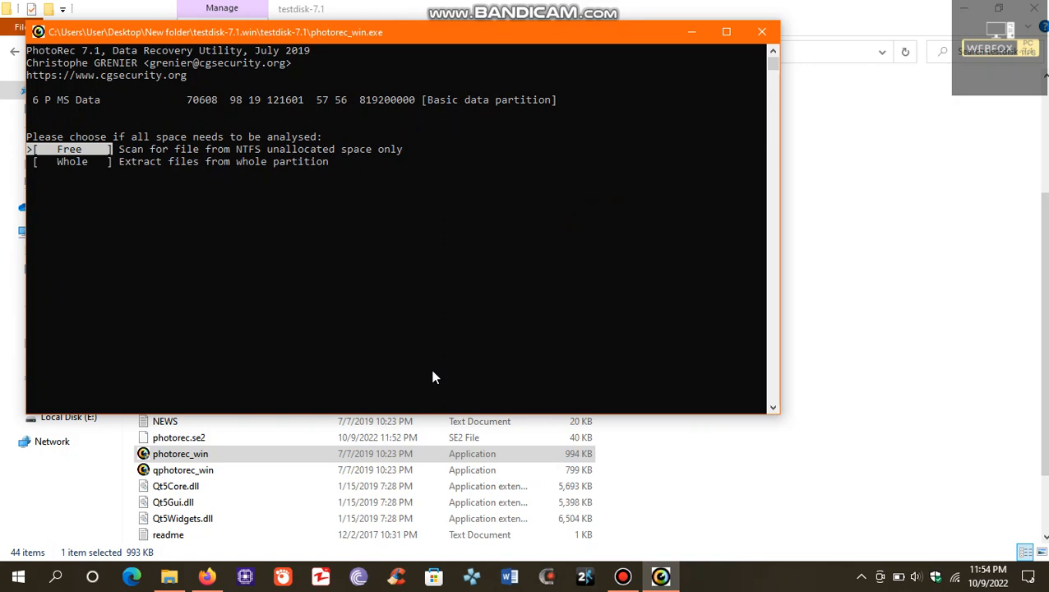
{"action": "key", "text": "Down"}
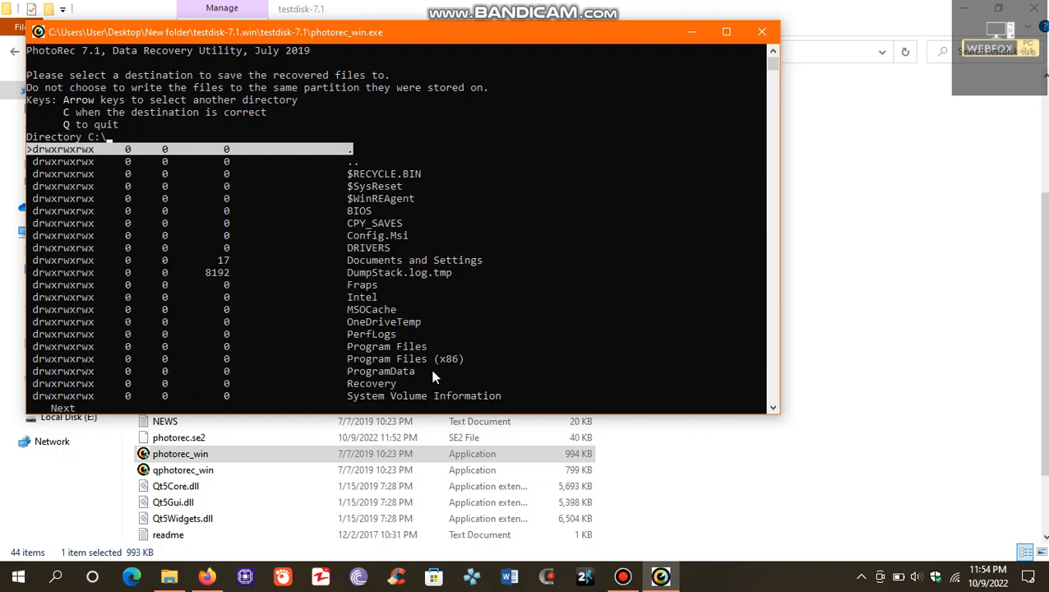
Choose C:\Fraps as the destination and confirm with C to begin recovery.
{"action": "key", "text": "down"}
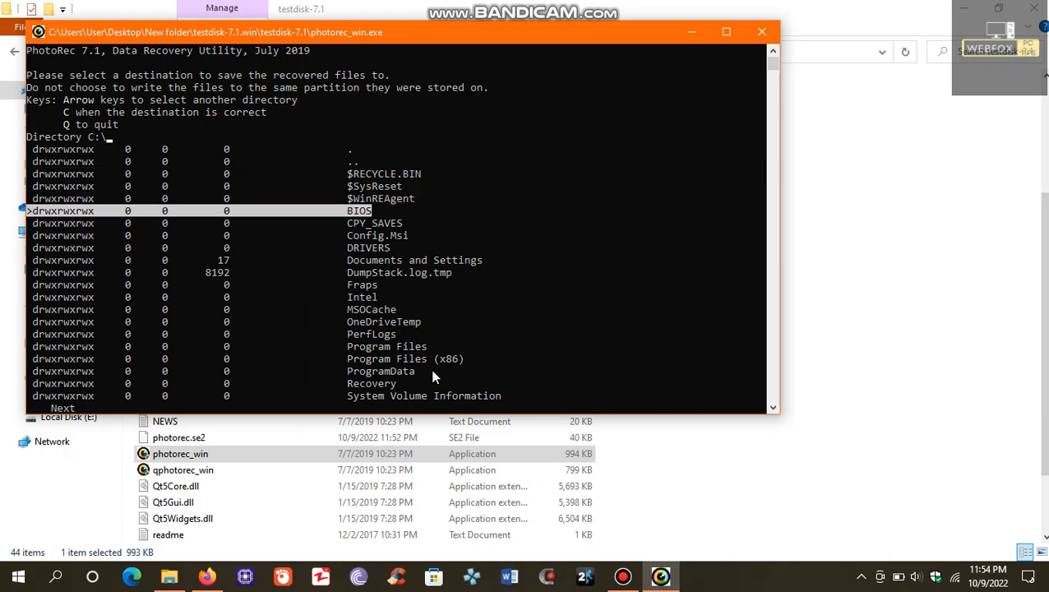
{"action": "key", "text": "down"}
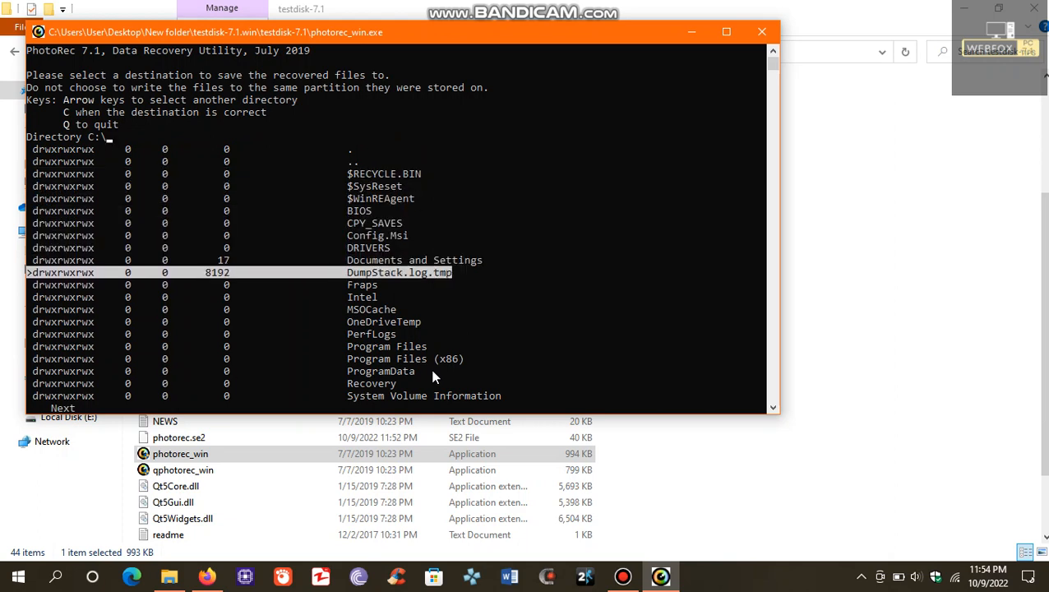
{"action": "key", "text": "Down"}
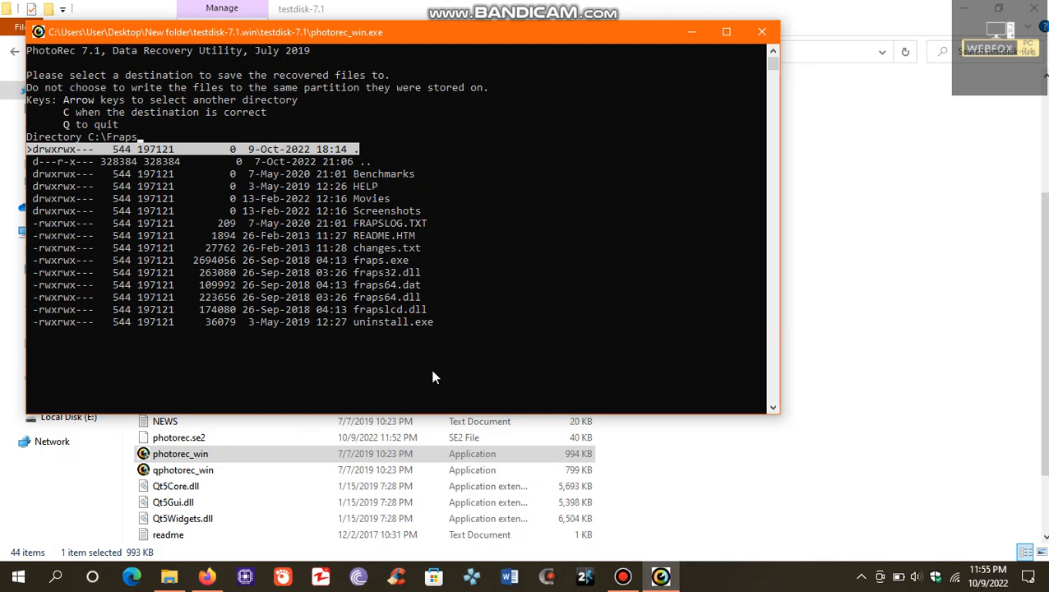
{"action": "key", "text": "c"}
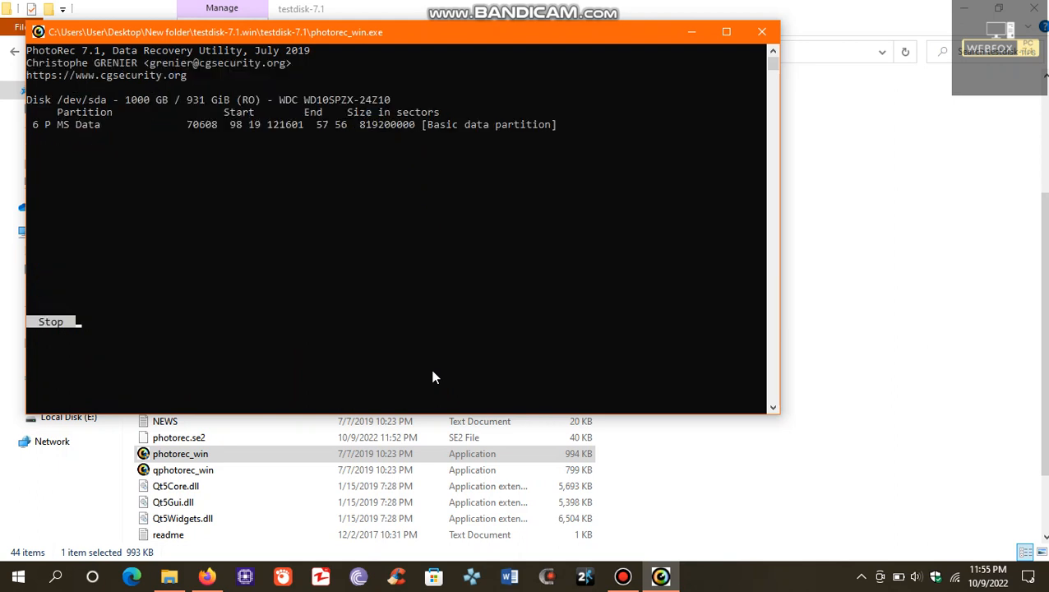